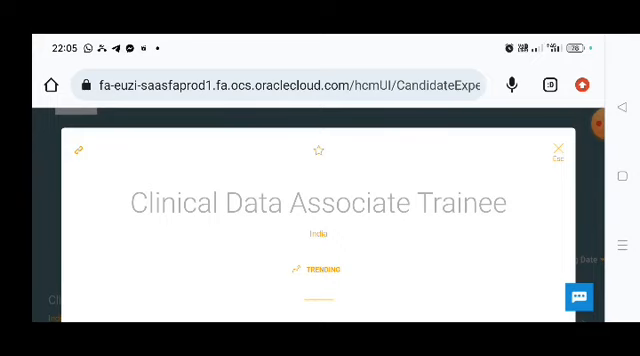
Review the Clinical Data Associate Trainee job posting and start the application with Apply Now
{"action": "scroll", "scroll_direction": "down", "scroll_amount": 3}
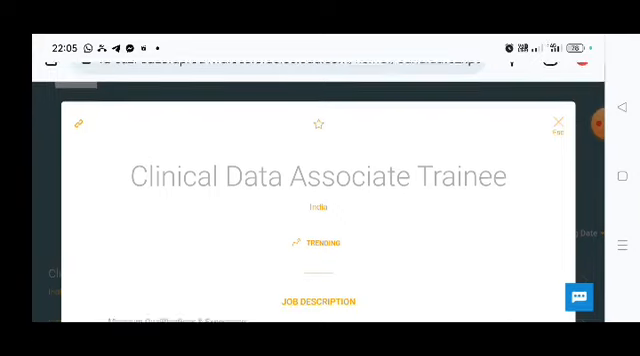
{"action": "scroll", "scroll_direction": "down", "scroll_amount": 3}
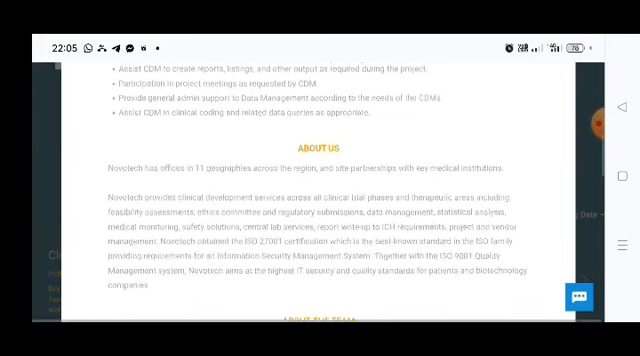
{"action": "scroll", "scroll_direction": "down", "scroll_amount": 3}
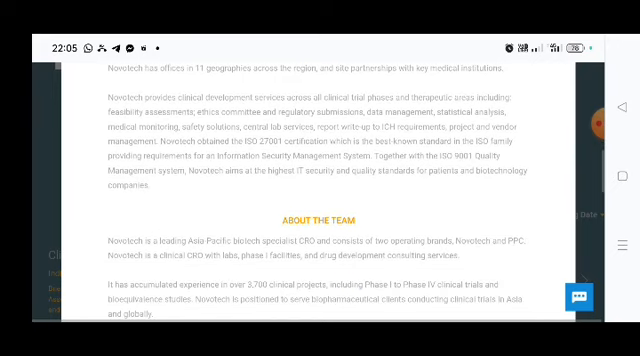
{"action": "scroll", "scroll_direction": "down", "scroll_amount": 3}
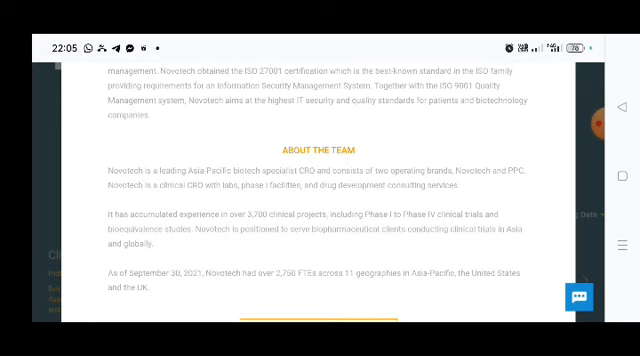
{"action": "scroll", "scroll_direction": "down", "scroll_amount": 3}
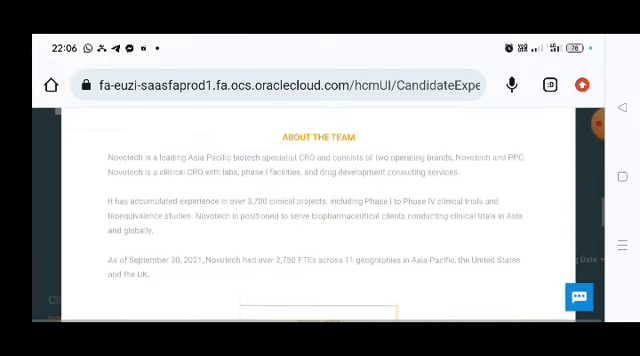
{"action": "scroll", "scroll_direction": "down", "scroll_amount": 3}
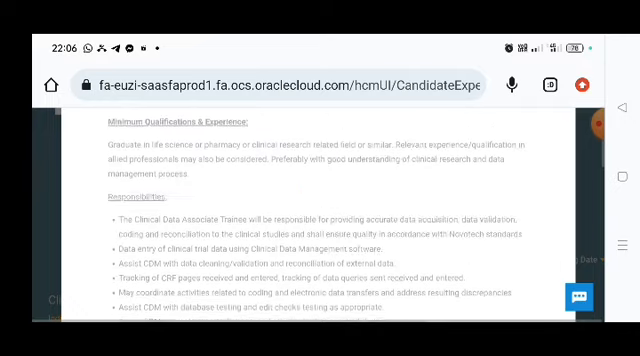
{"action": "scroll", "scroll_direction": "down", "scroll_amount": 3}
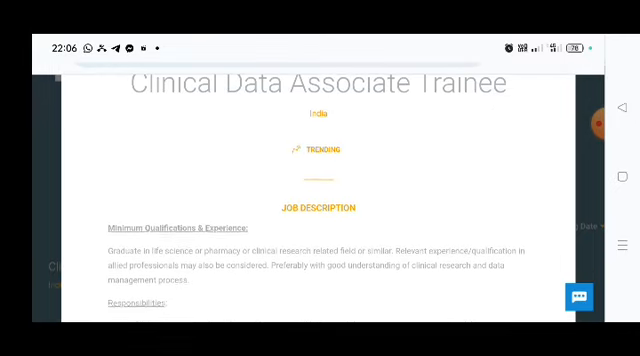
{"action": "scroll", "scroll_direction": "down", "scroll_amount": 3}
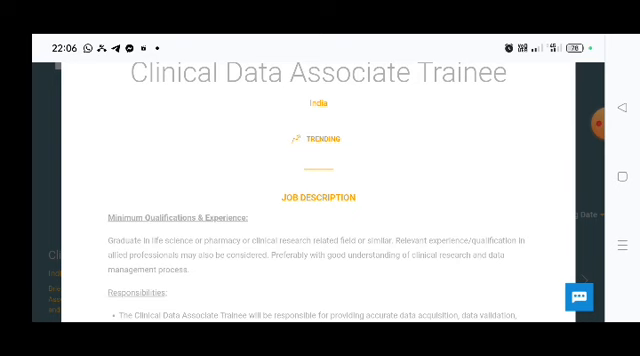
{"action": "scroll", "scroll_direction": "down", "scroll_amount": 3}
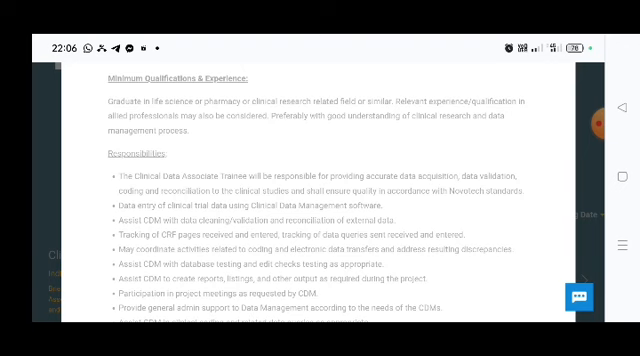
{"action": "scroll", "scroll_direction": "down", "scroll_amount": 3}
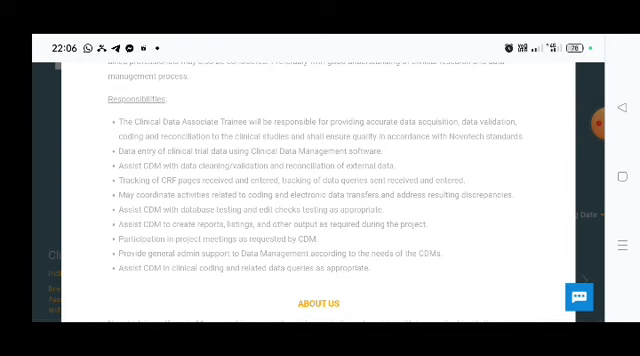
{"action": "scroll", "scroll_direction": "down", "scroll_amount": 3}
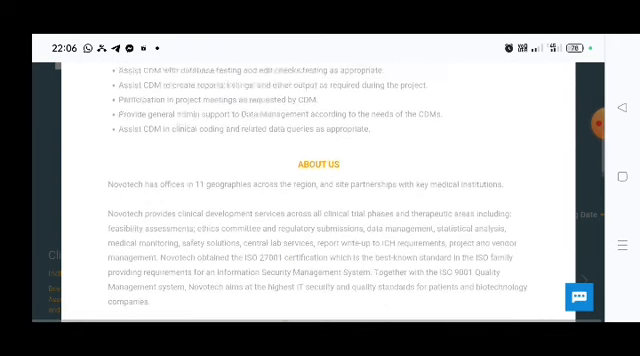
{"action": "scroll", "scroll_direction": "down", "scroll_amount": 3}
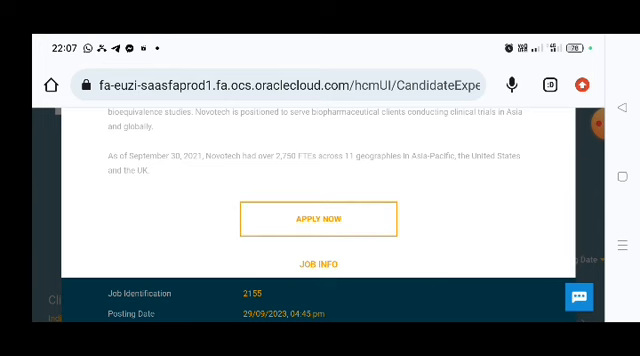
{"action": "left_click", "coordinate": [320, 218]}
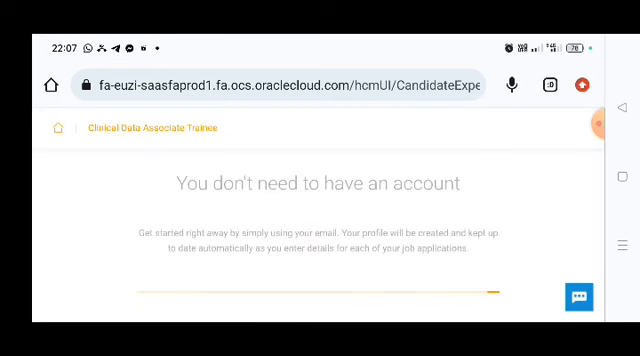
Enter the email address, accept the terms and conditions, and continue to email verification
{"action": "scroll", "scroll_direction": "down", "scroll_amount": 3}
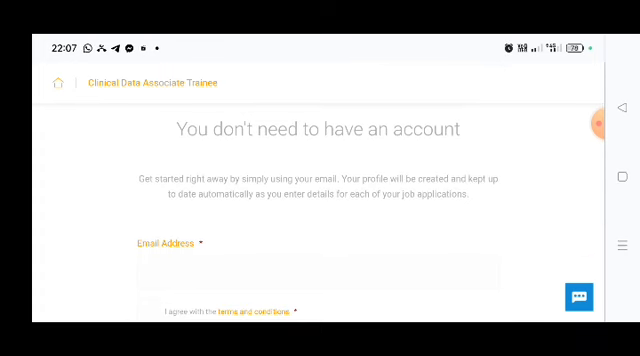
{"action": "scroll", "scroll_direction": "up", "scroll_amount": 3}
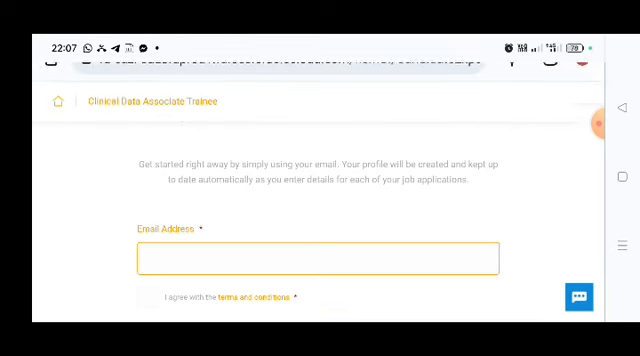
{"action": "left_click", "coordinate": [316, 260]}
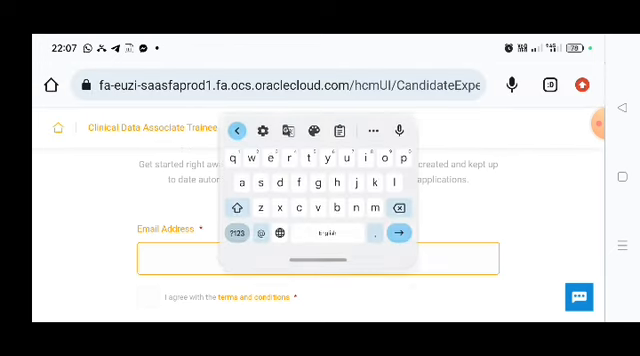
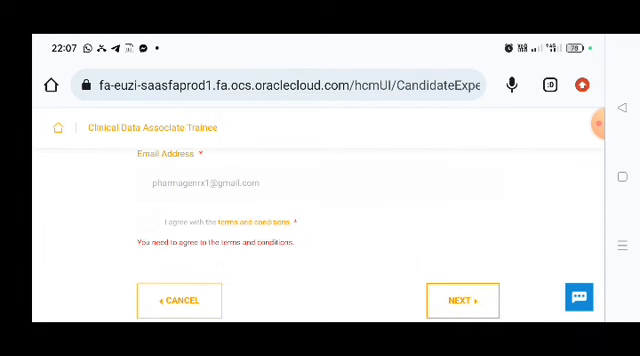
{"action": "left_click", "coordinate": [146, 222]}
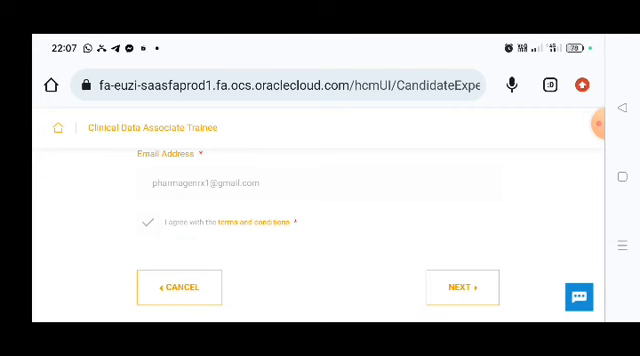
{"action": "left_click", "coordinate": [460, 288]}
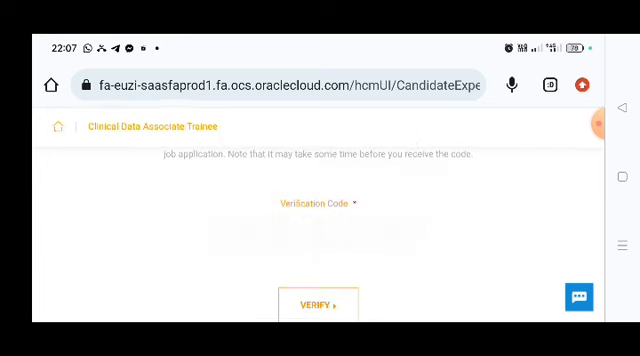
Scroll the verification page to locate the code entry field
{"action": "scroll", "scroll_direction": "up", "scroll_amount": 3}
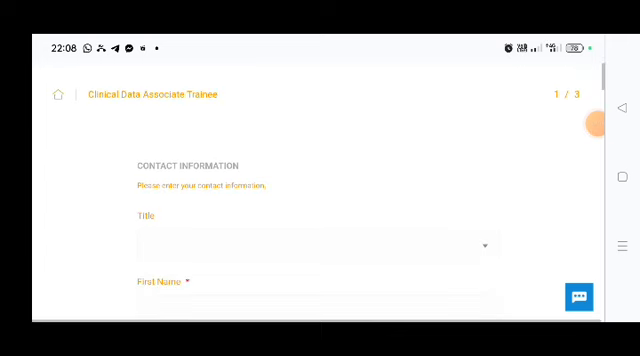
{"action": "scroll", "scroll_direction": "down", "scroll_amount": 3}
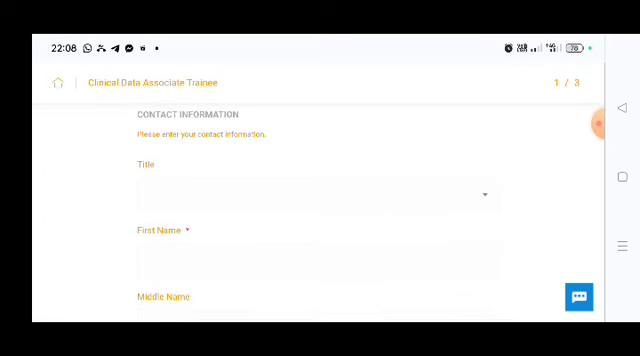
{"action": "scroll", "scroll_direction": "down", "scroll_amount": 3}
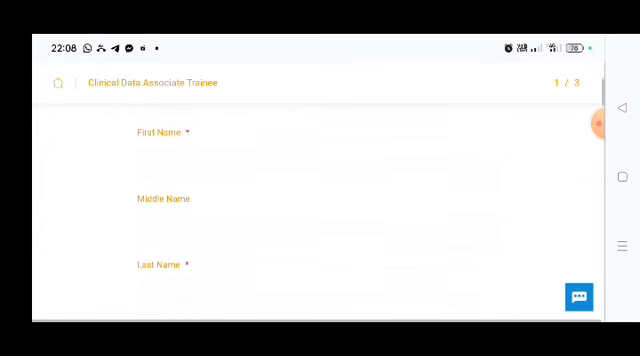
{"action": "scroll", "scroll_direction": "down", "scroll_amount": 3}
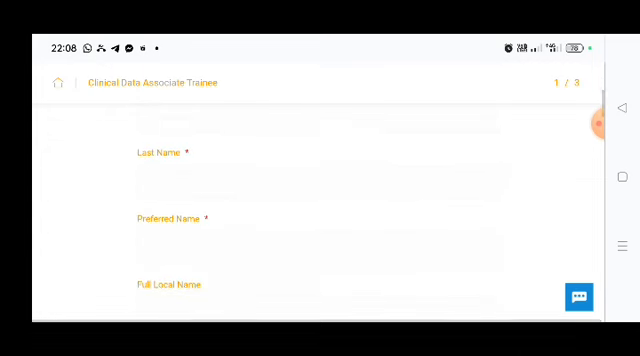
{"action": "scroll", "scroll_direction": "down", "scroll_amount": 3}
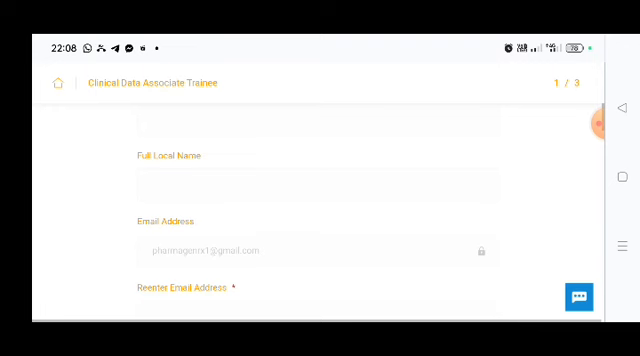
{"action": "scroll", "scroll_direction": "down", "scroll_amount": 3}
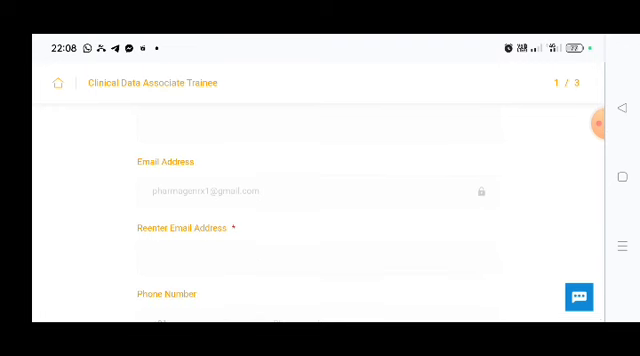
{"action": "scroll", "scroll_direction": "down", "scroll_amount": 3}
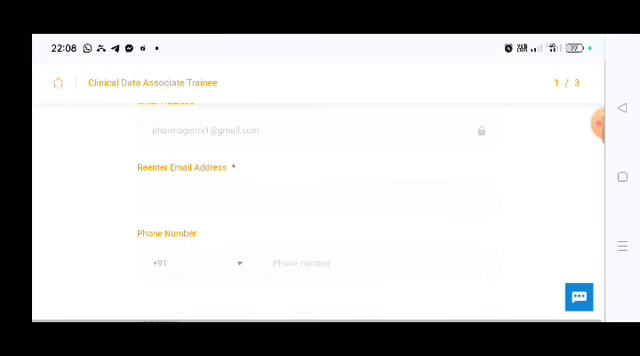
{"action": "scroll", "scroll_direction": "down", "scroll_amount": 3}
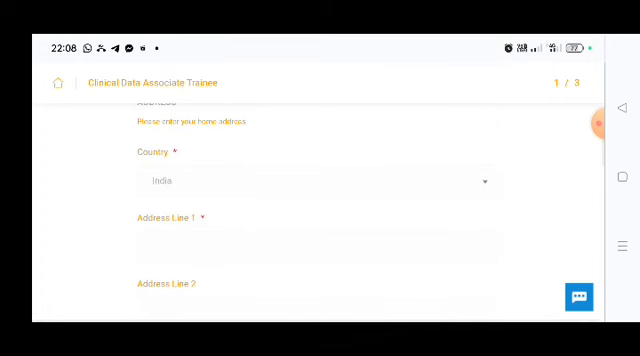
{"action": "scroll", "scroll_direction": "down", "scroll_amount": 3}
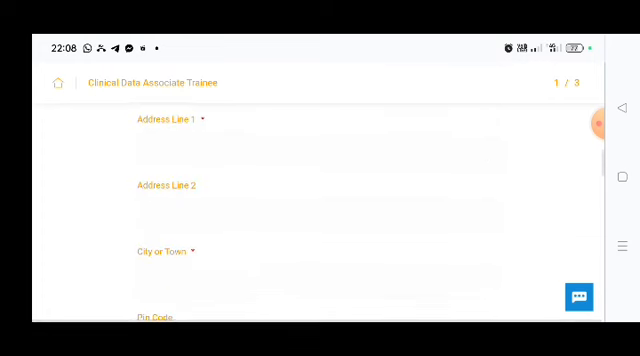
{"action": "scroll", "scroll_direction": "down", "scroll_amount": 3}
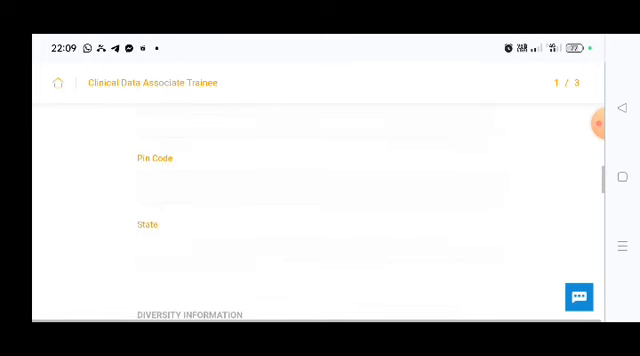
{"action": "scroll", "scroll_direction": "down", "scroll_amount": 3}
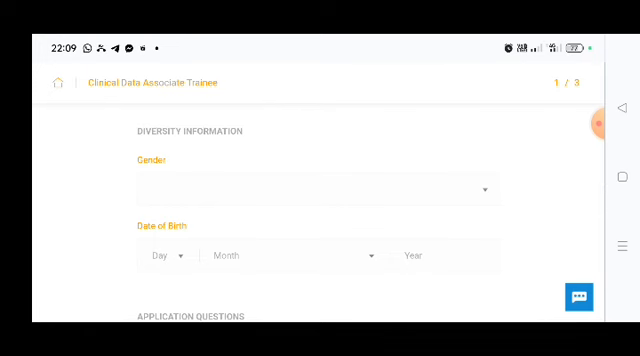
{"action": "scroll", "scroll_direction": "down", "scroll_amount": 3}
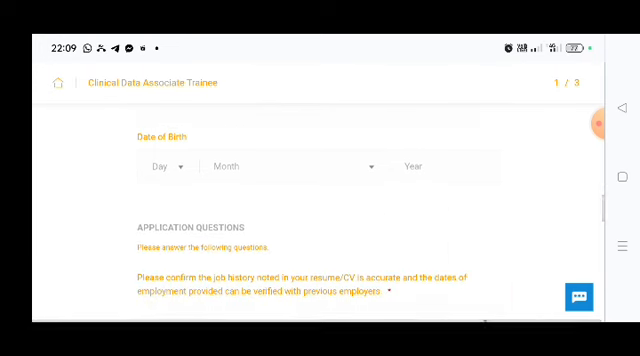
{"action": "scroll", "scroll_direction": "down", "scroll_amount": 3}
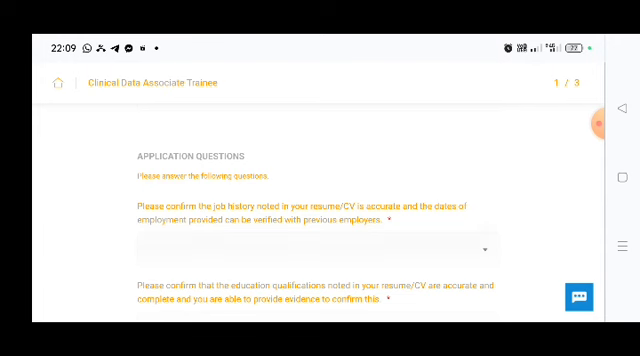
Confirm job history as accurate with Yes and answer the education qualifications question
{"action": "left_click", "coordinate": [312, 248]}
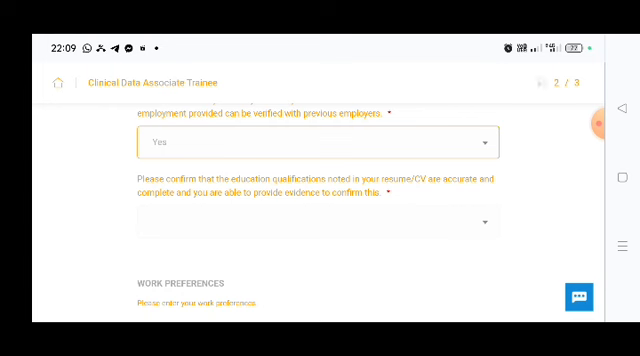
{"action": "left_click", "coordinate": [314, 220]}
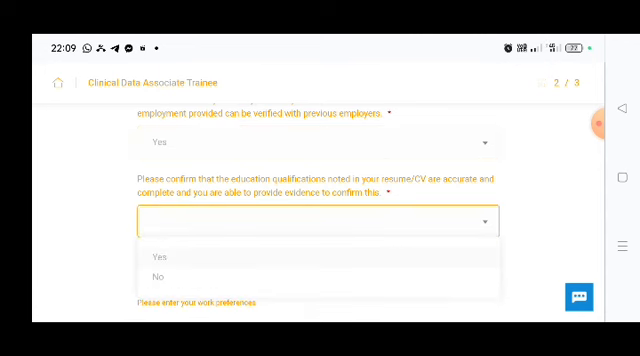
{"action": "left_click", "coordinate": [158, 256]}
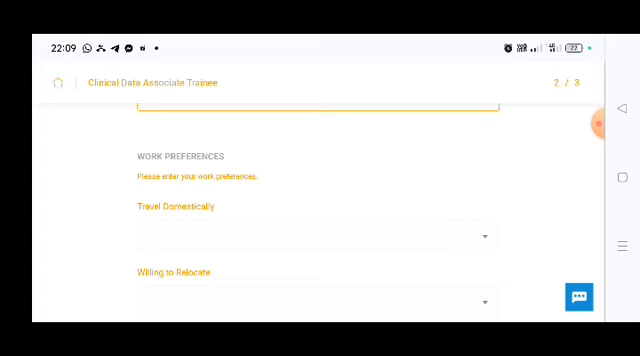
{"action": "scroll", "scroll_direction": "down", "scroll_amount": 3}
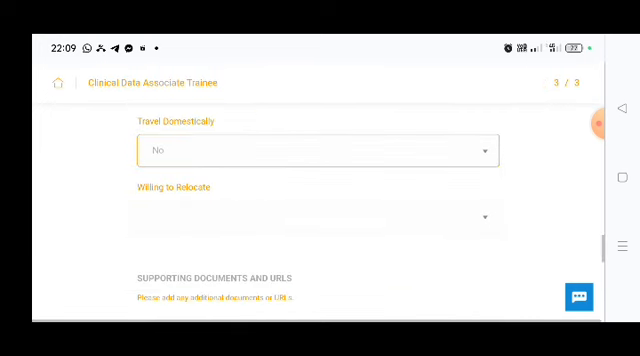
Answer Yes to Willing to Relocate
{"action": "left_click", "coordinate": [316, 216]}
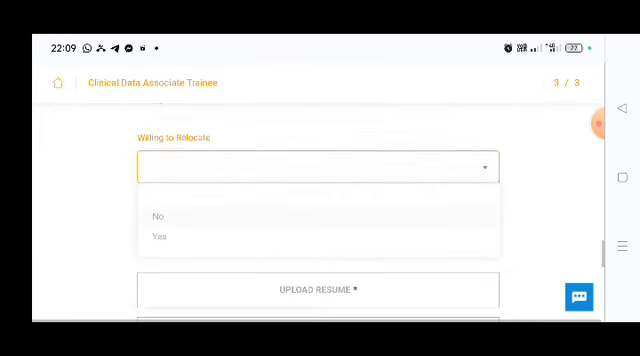
{"action": "left_click", "coordinate": [160, 236]}
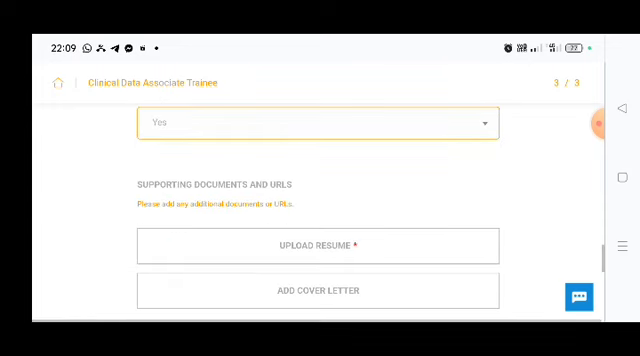
{"action": "scroll", "scroll_direction": "down", "scroll_amount": 3}
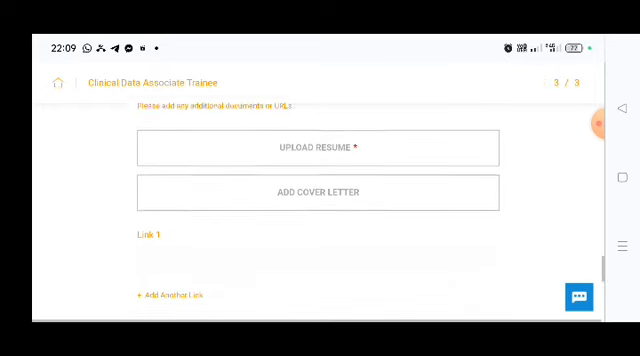
{"action": "scroll", "scroll_direction": "down", "scroll_amount": 3}
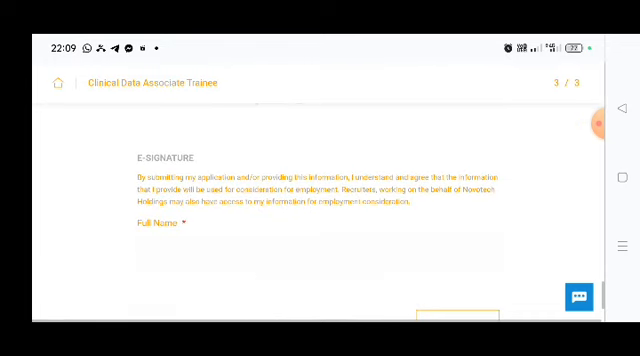
{"action": "scroll", "scroll_direction": "up", "scroll_amount": 3}
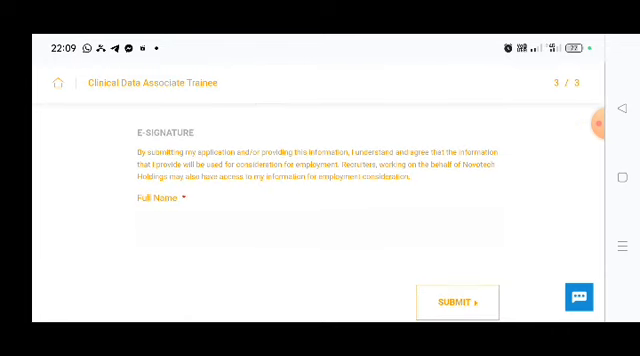
{"action": "scroll", "scroll_direction": "up", "scroll_amount": 3}
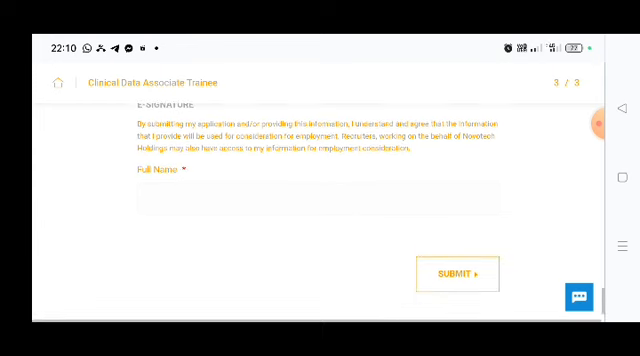